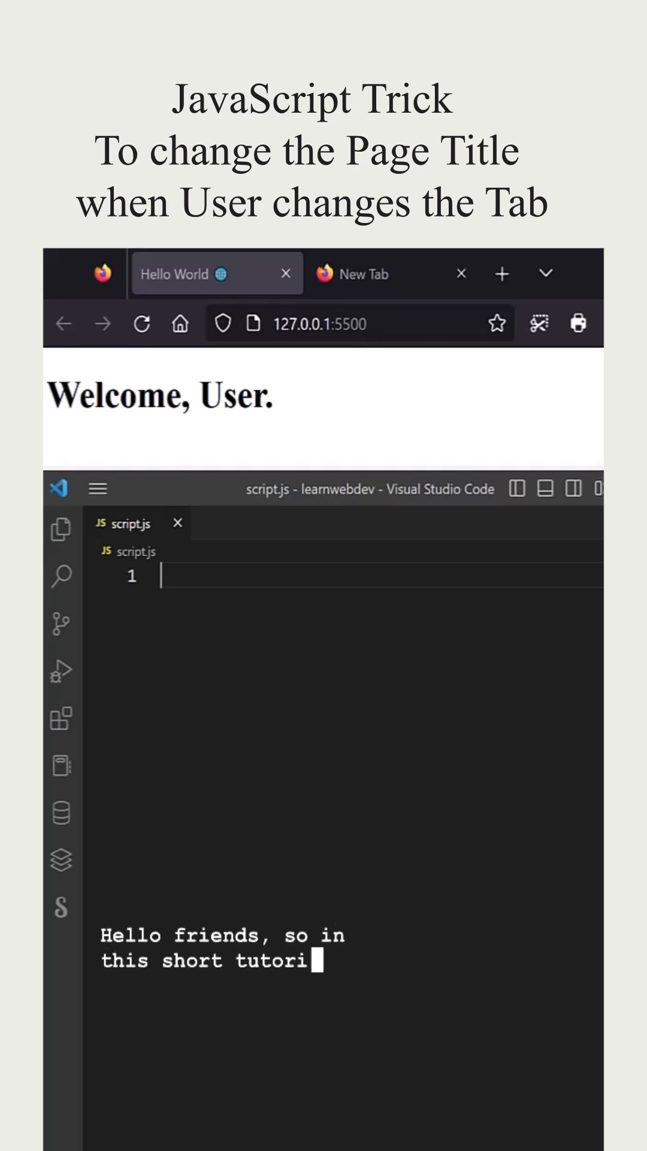
{"action": "type", "text": "al I will share a simple JavaScript trick t"}
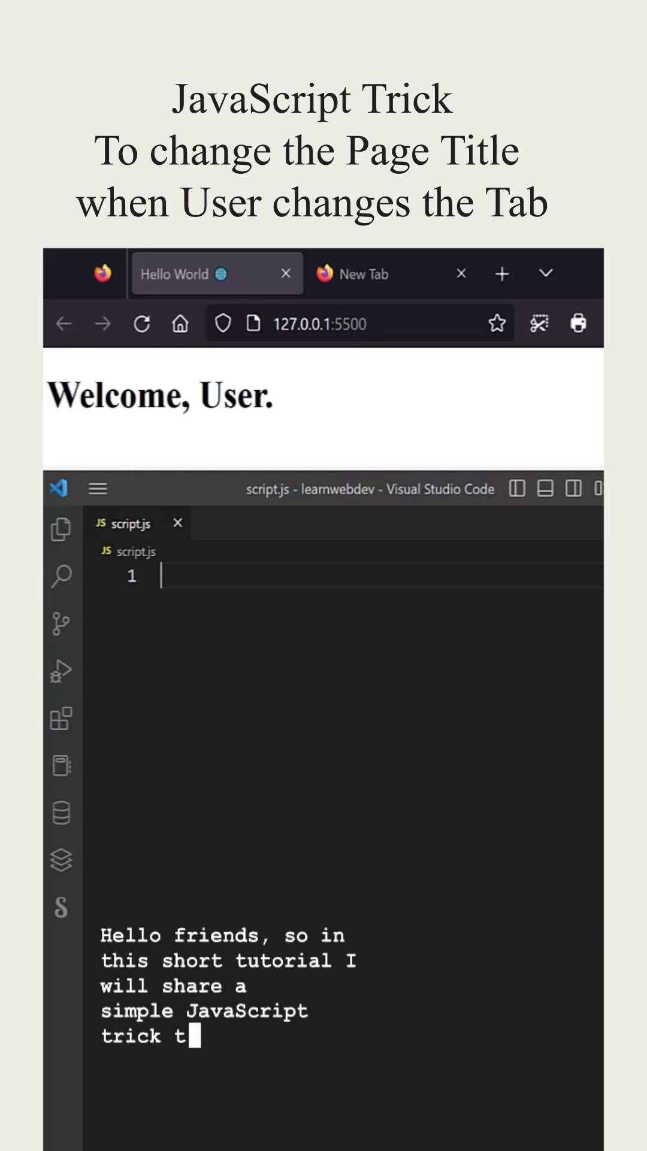
{"action": "type", "text": "o change the title when user changes t"}
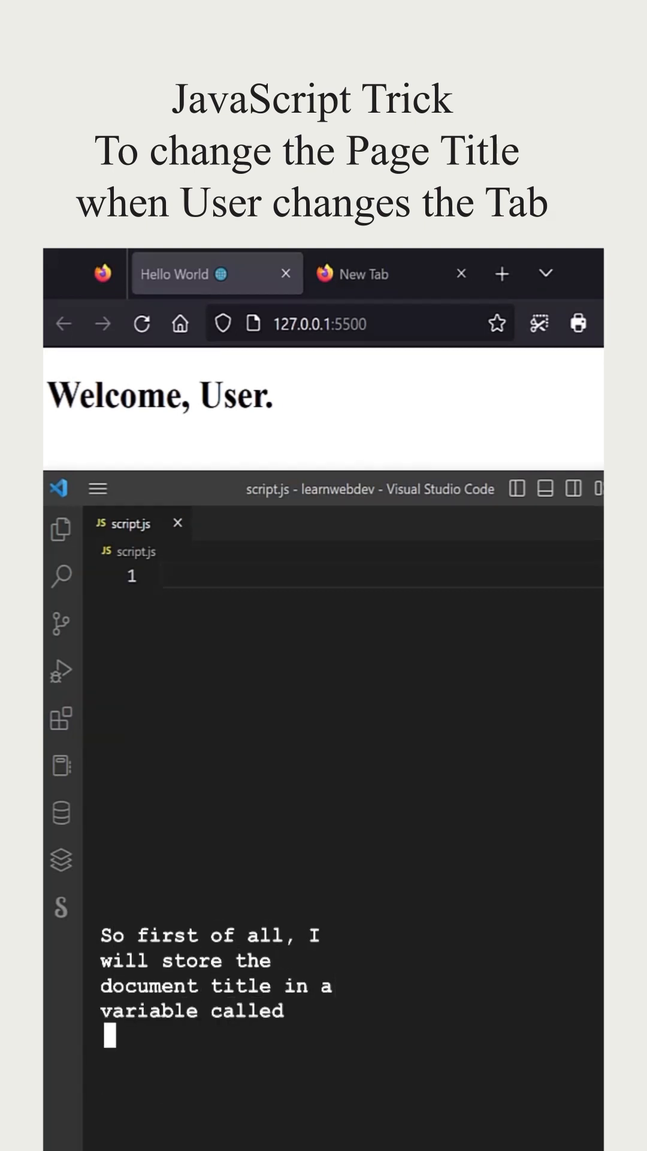
{"action": "type", "text": "let"}
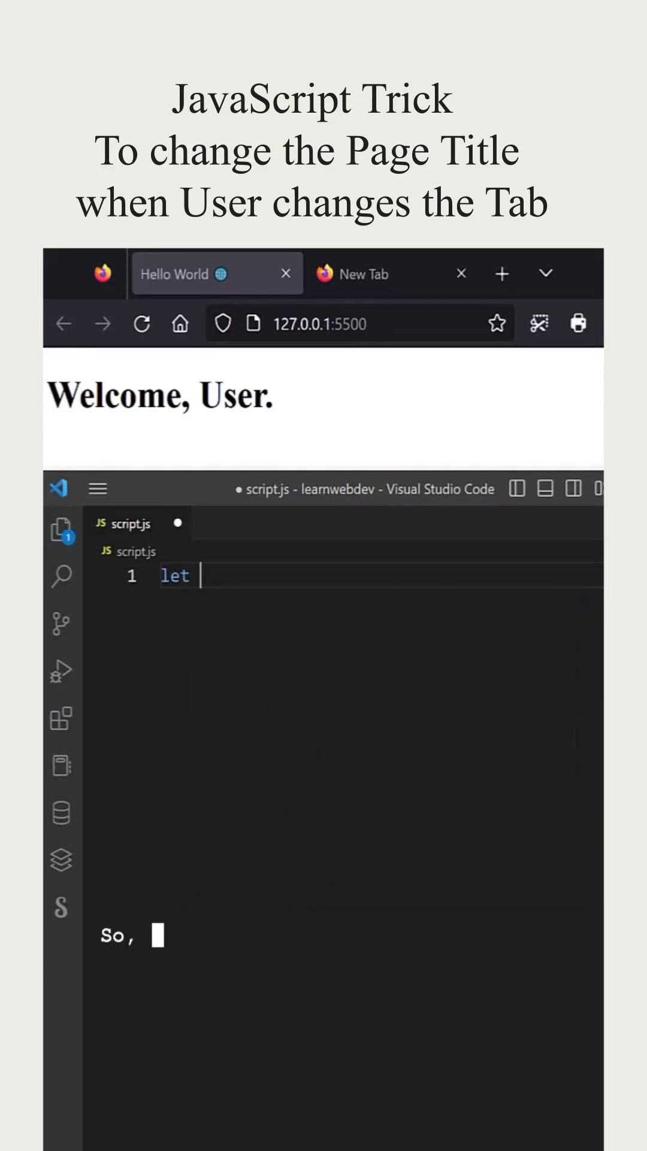
{"action": "type", "text": "pageTitle"}
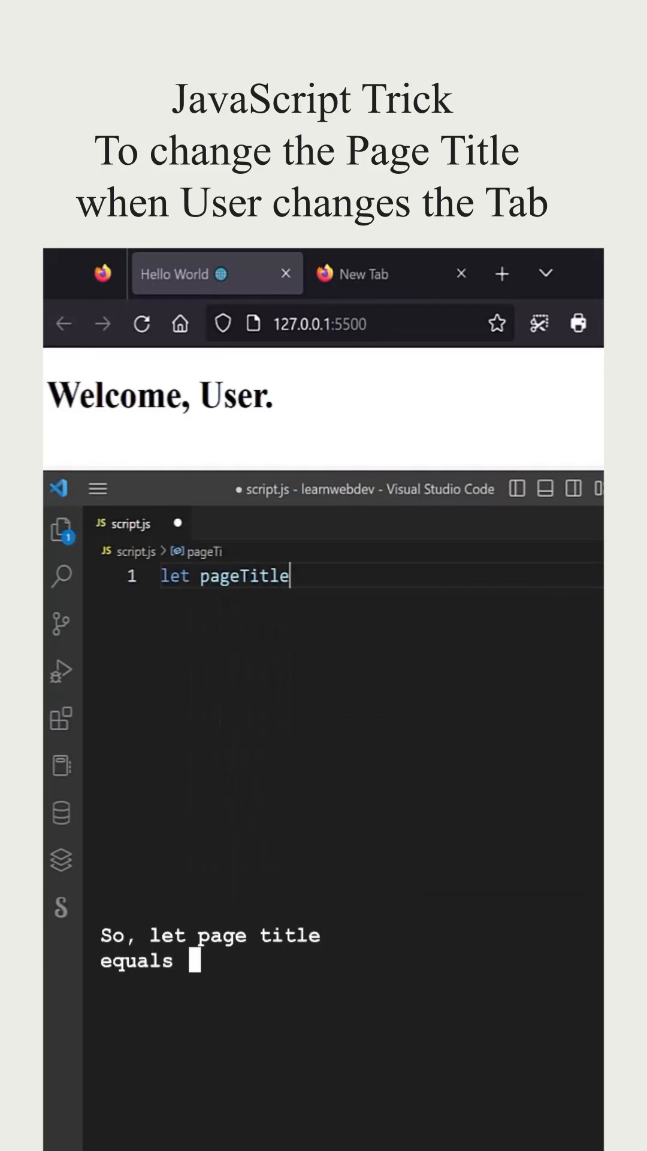
{"action": "type", "text": "= document.title;"}
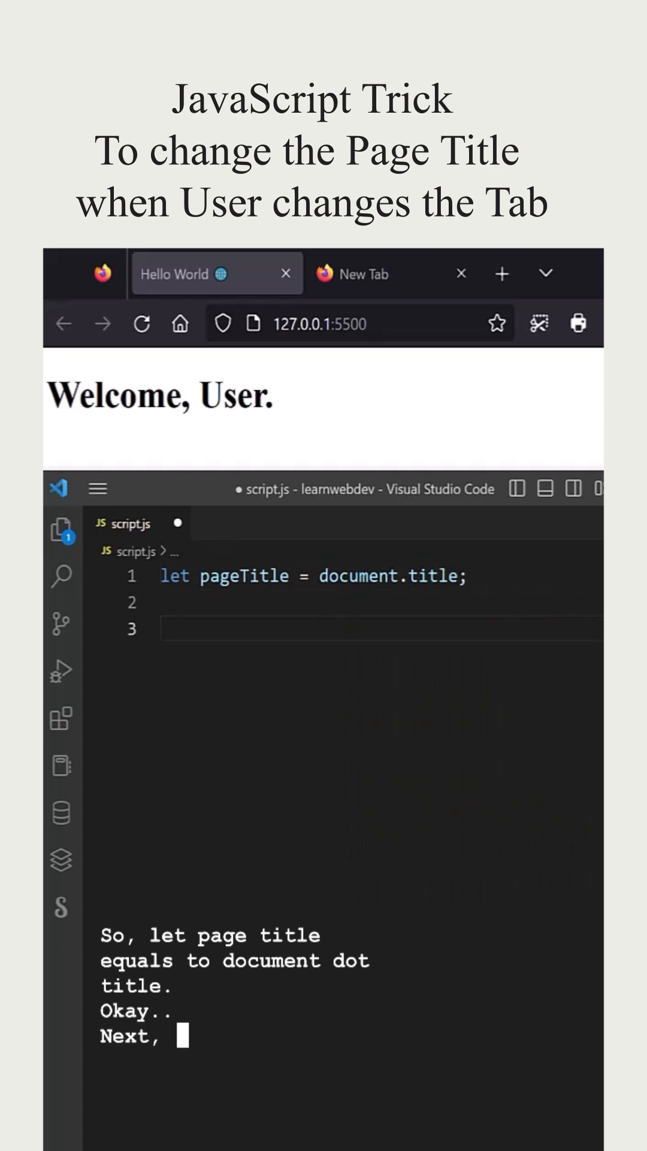
{"action": "type", "text": "window.addEventListener(\"blur\", ()=> {"}
{"action": "type", "text": "document.title = \"Please"}
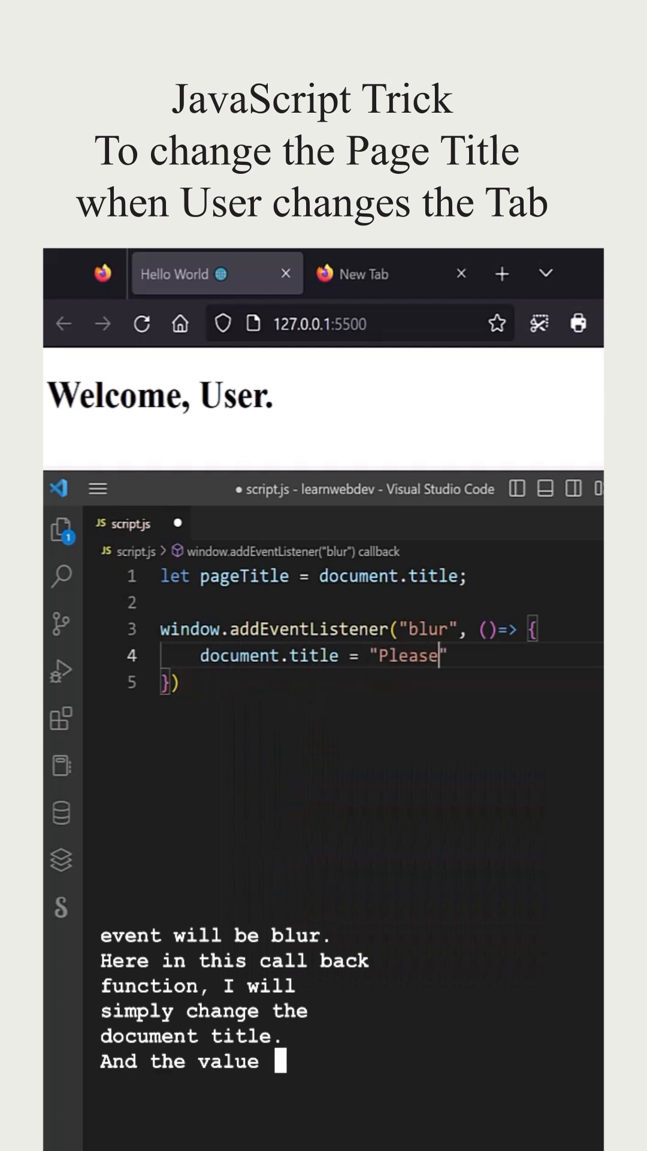
{"action": "type", "text": "come back!!"}
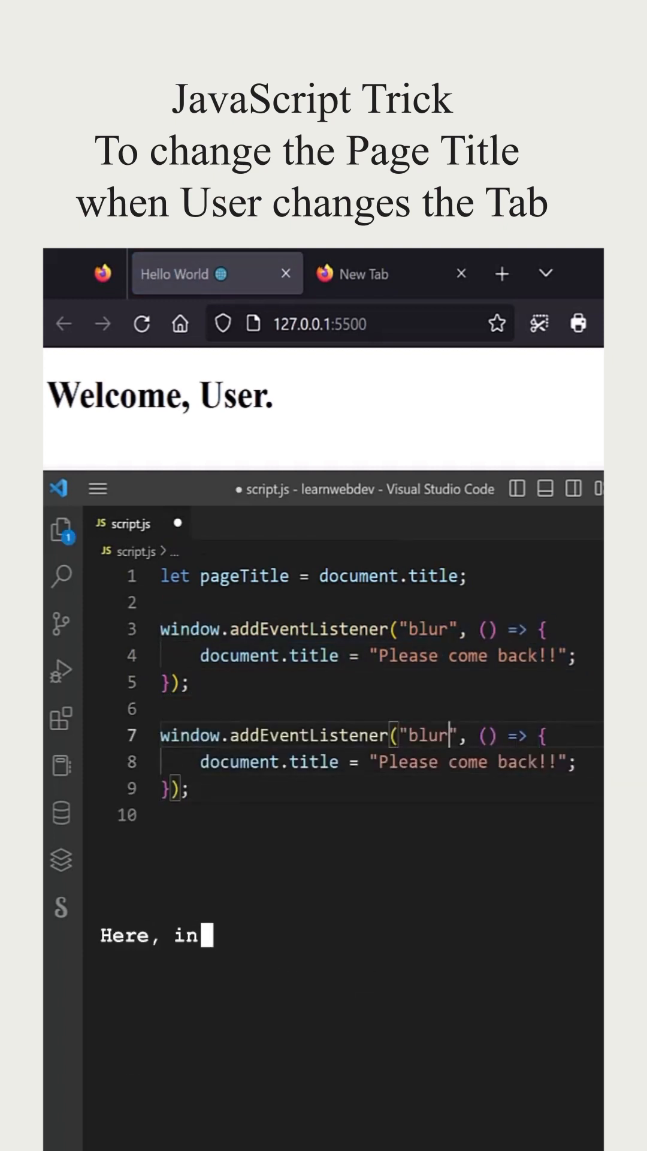
{"action": "type", "text": "focus"}
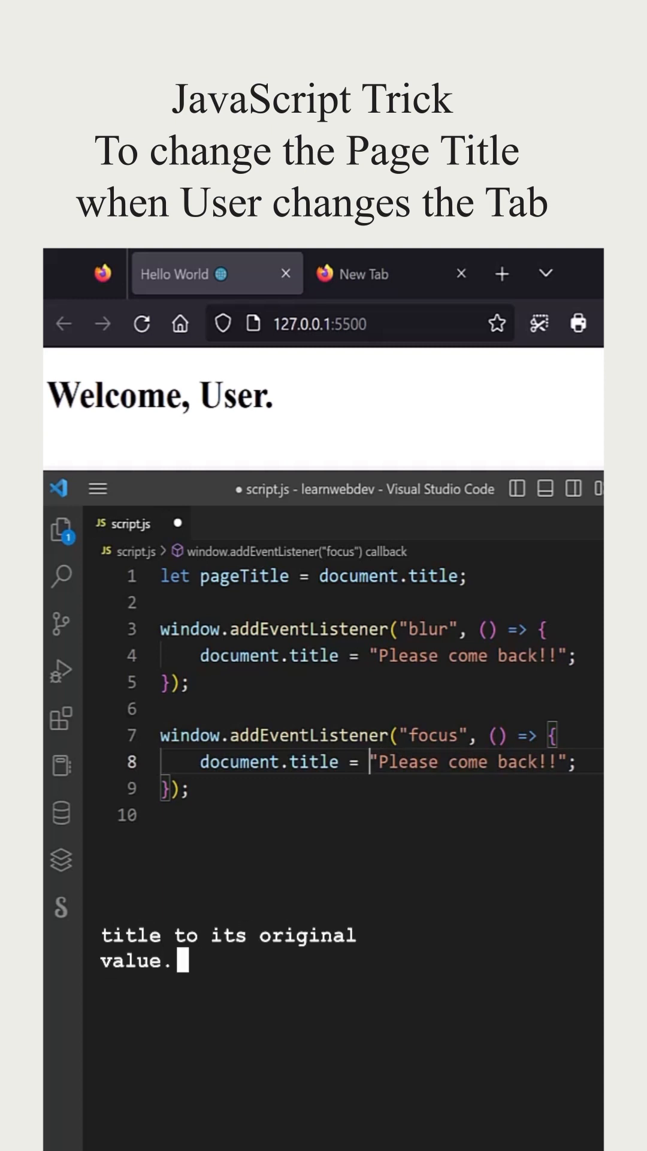
{"action": "type", "text": "And we know that we have already stored the origin"}
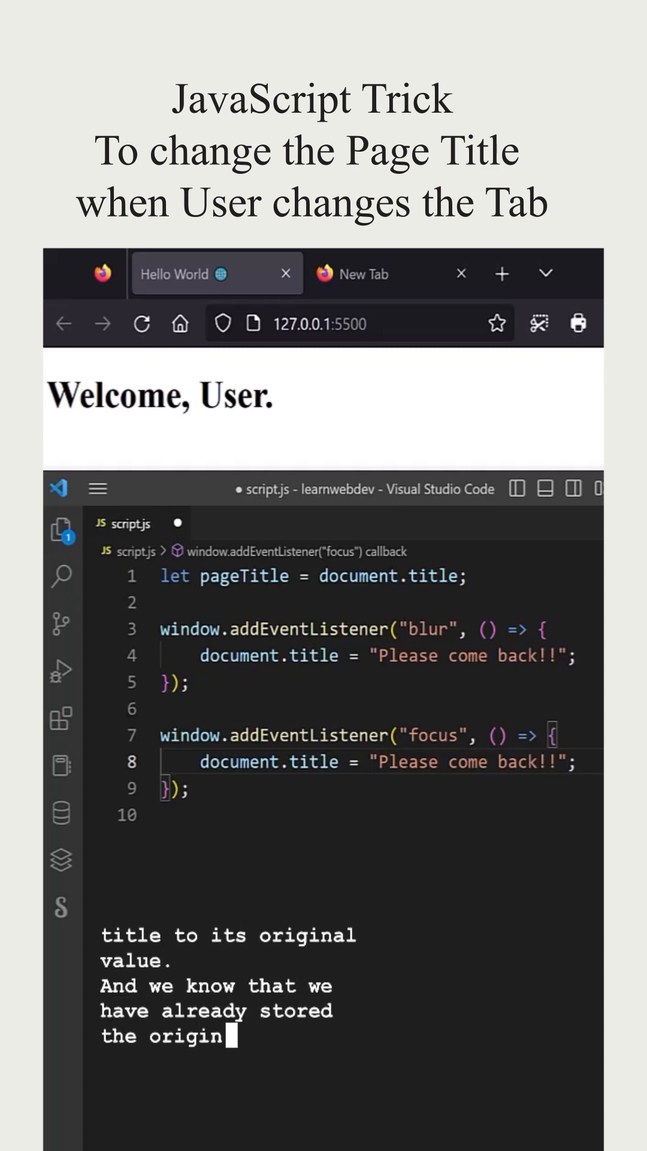